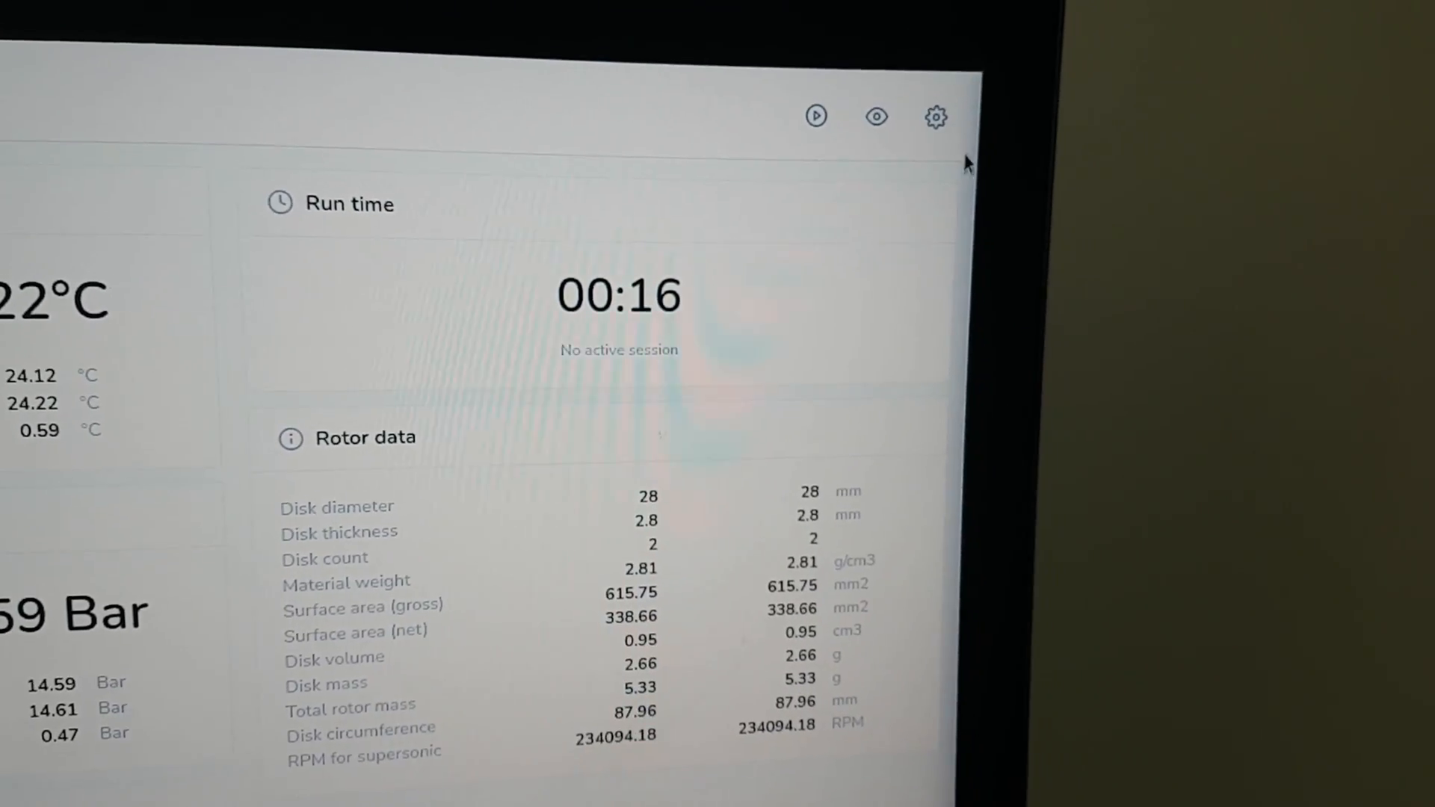
Uncheck 'Enable stage 2' in the dashboard settings so only the Stage 1 rotor remains.
click(935, 116)
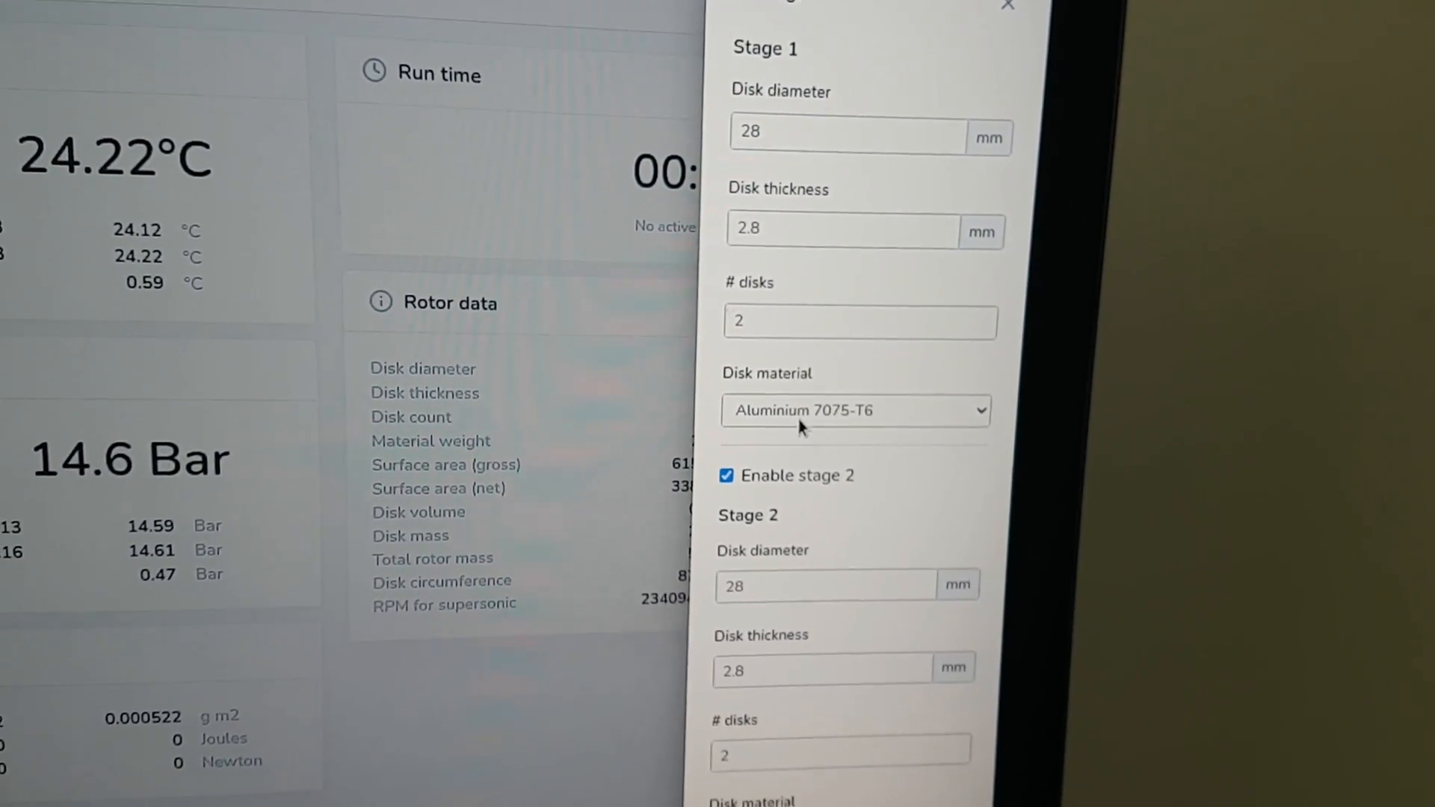
scroll(down, 3)
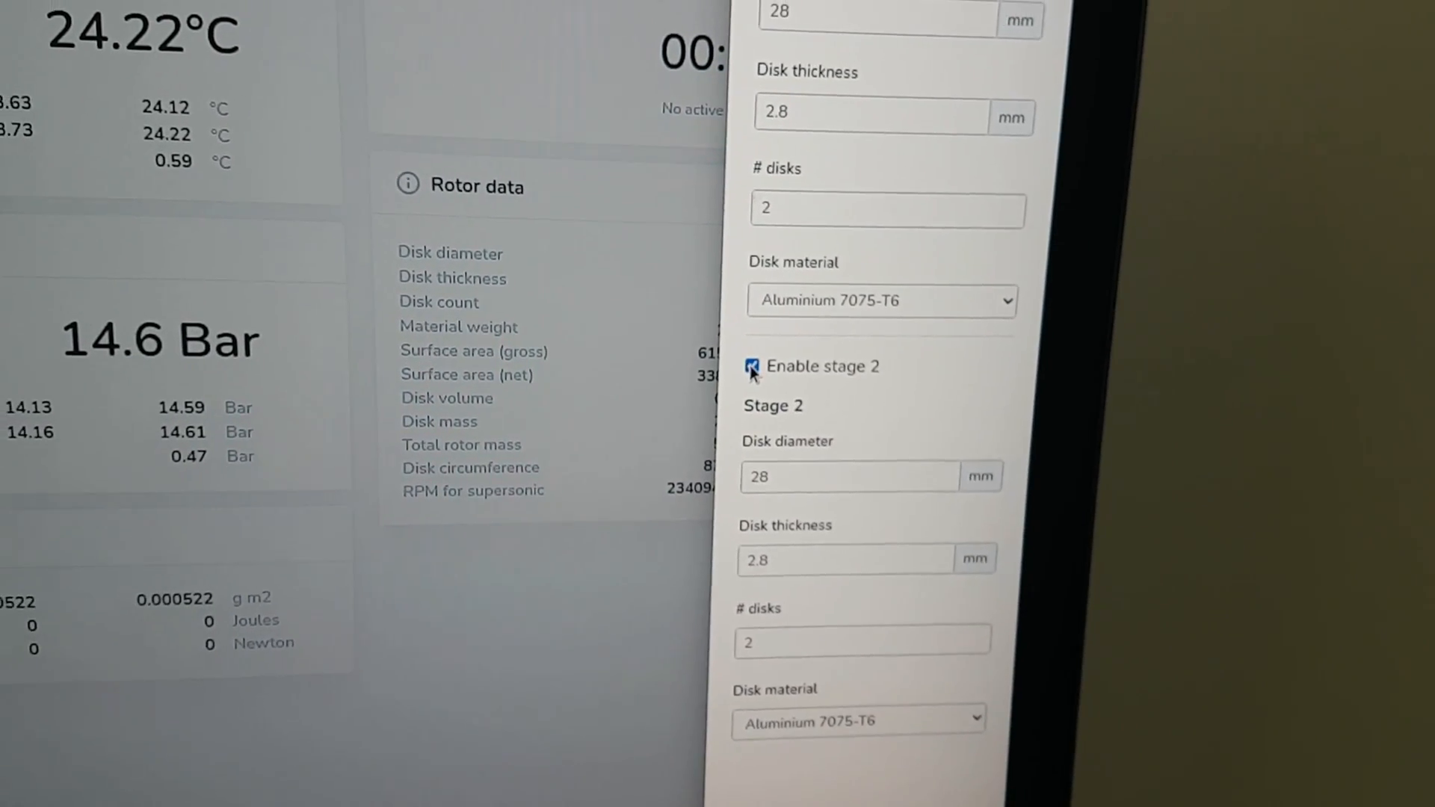
click(752, 366)
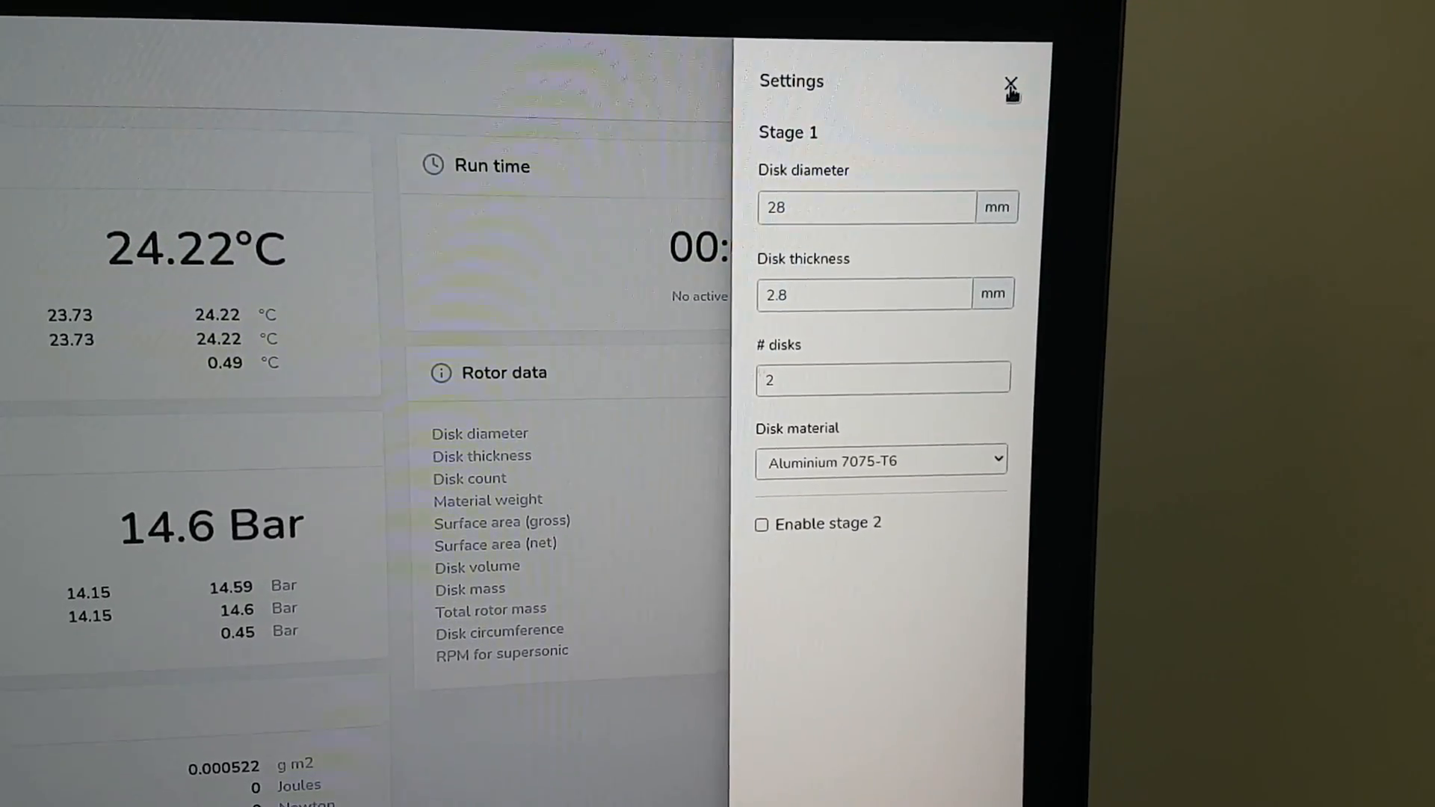
Close the Settings sidebar and scroll through the single-stage dashboard panels.
click(1008, 82)
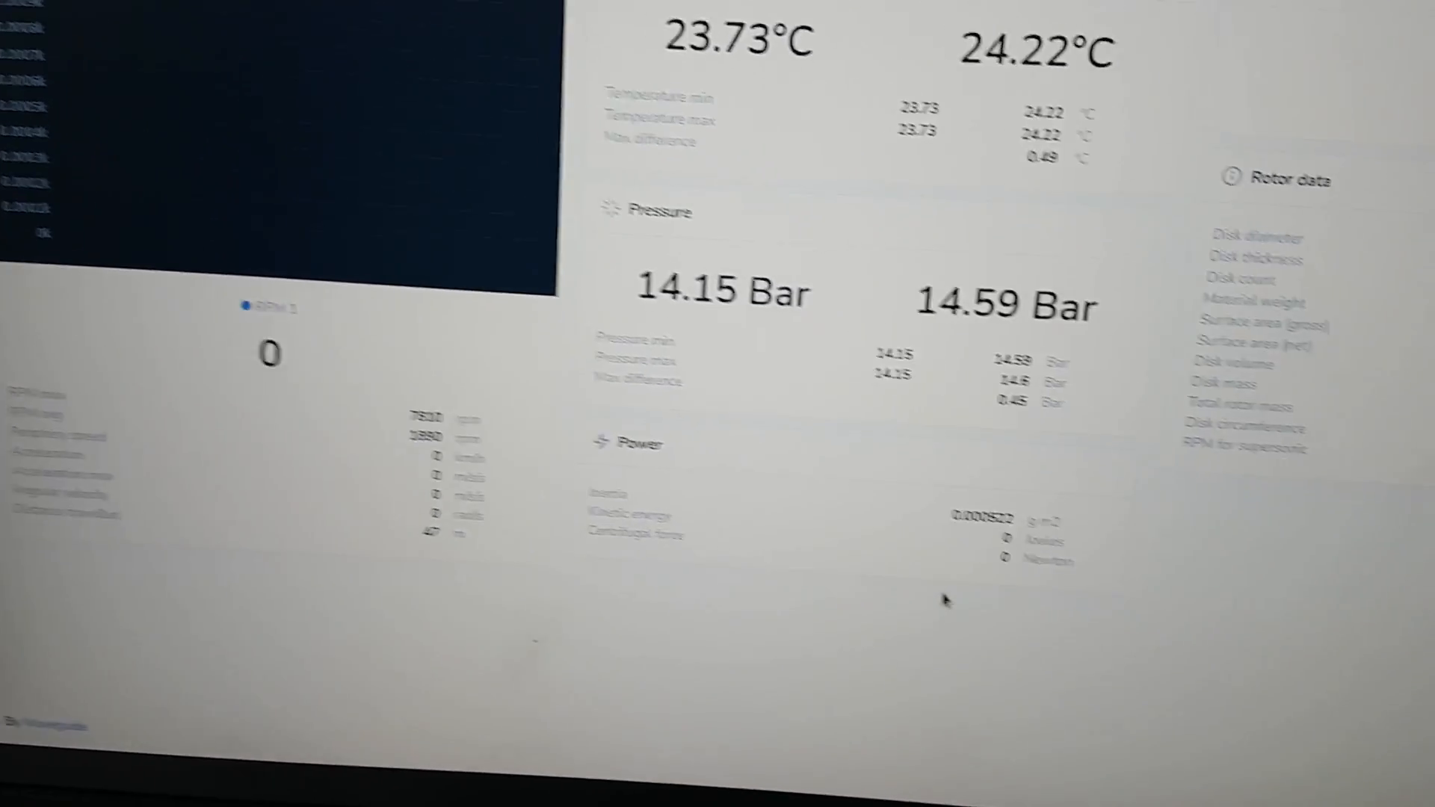
scroll(down, 3)
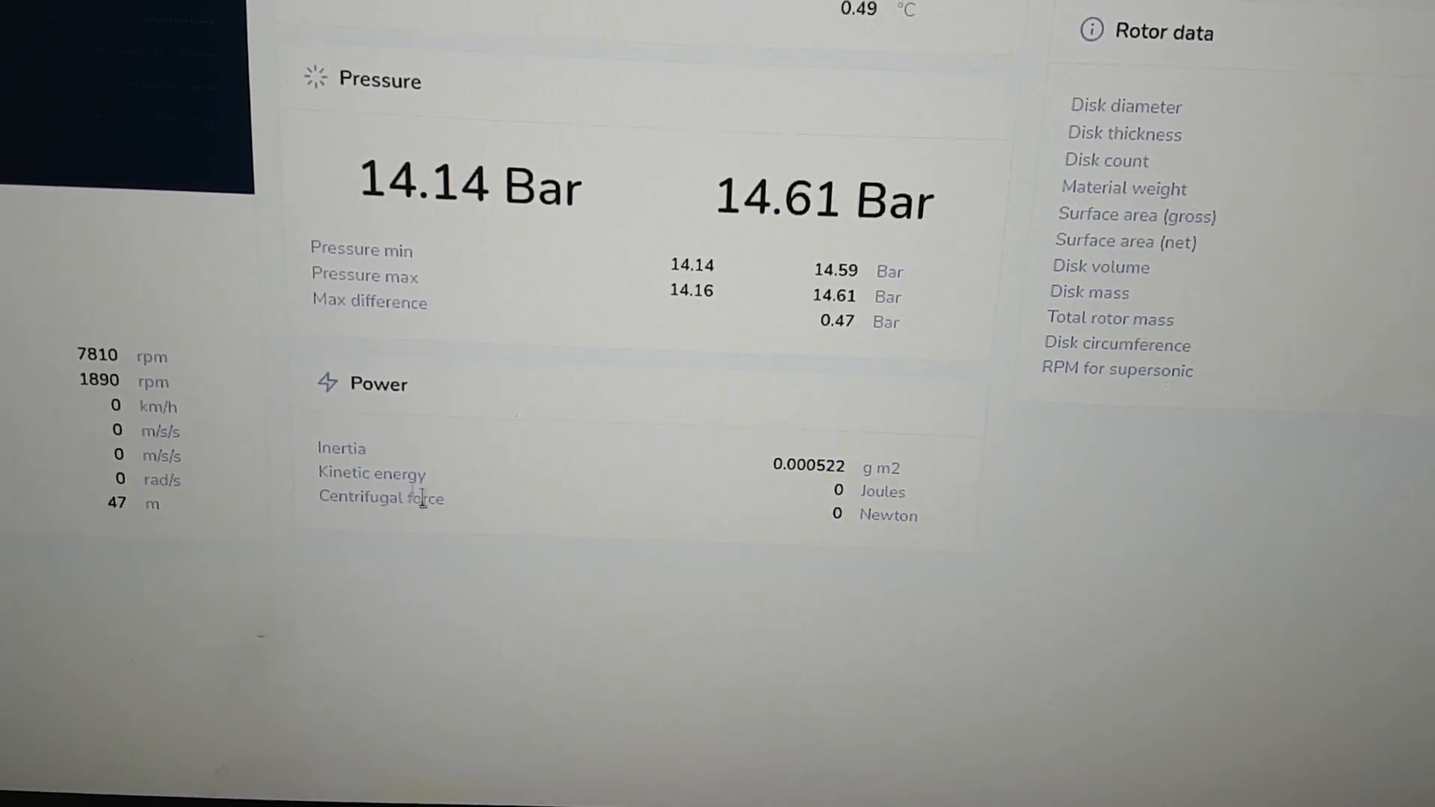
scroll(down, 3)
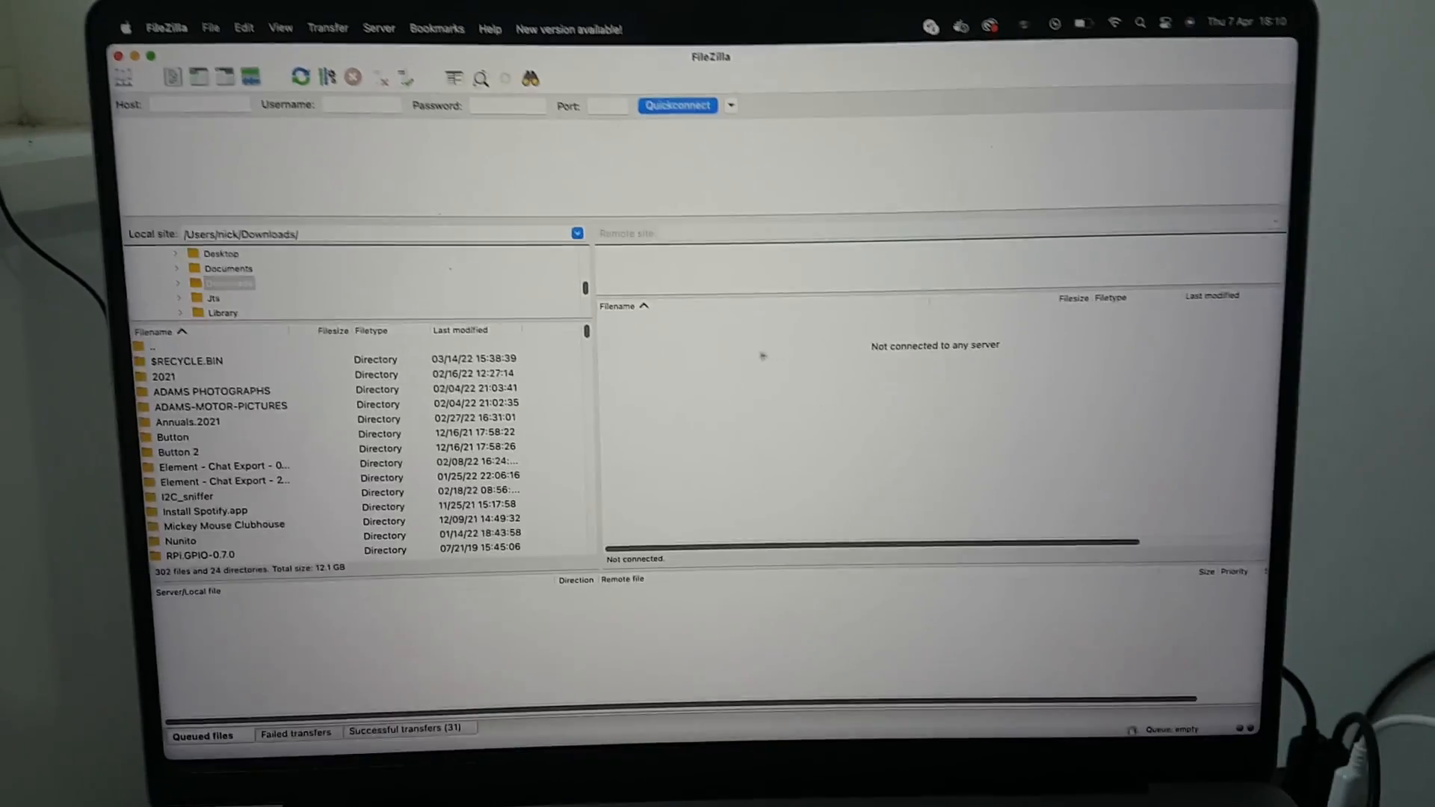
Connect to the saved Tacho Pi site over SFTP via the Site Manager.
click(210, 29)
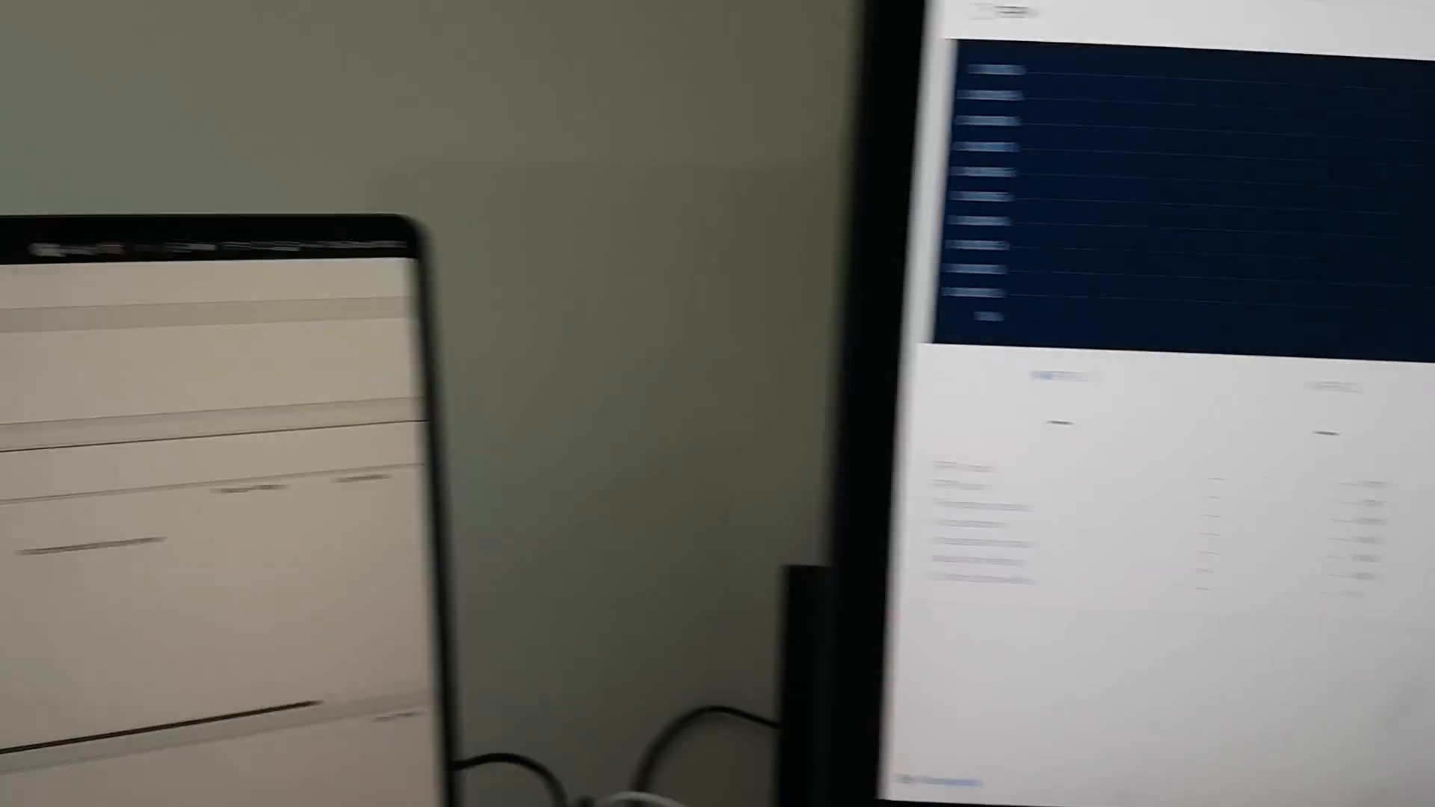
click(258, 50)
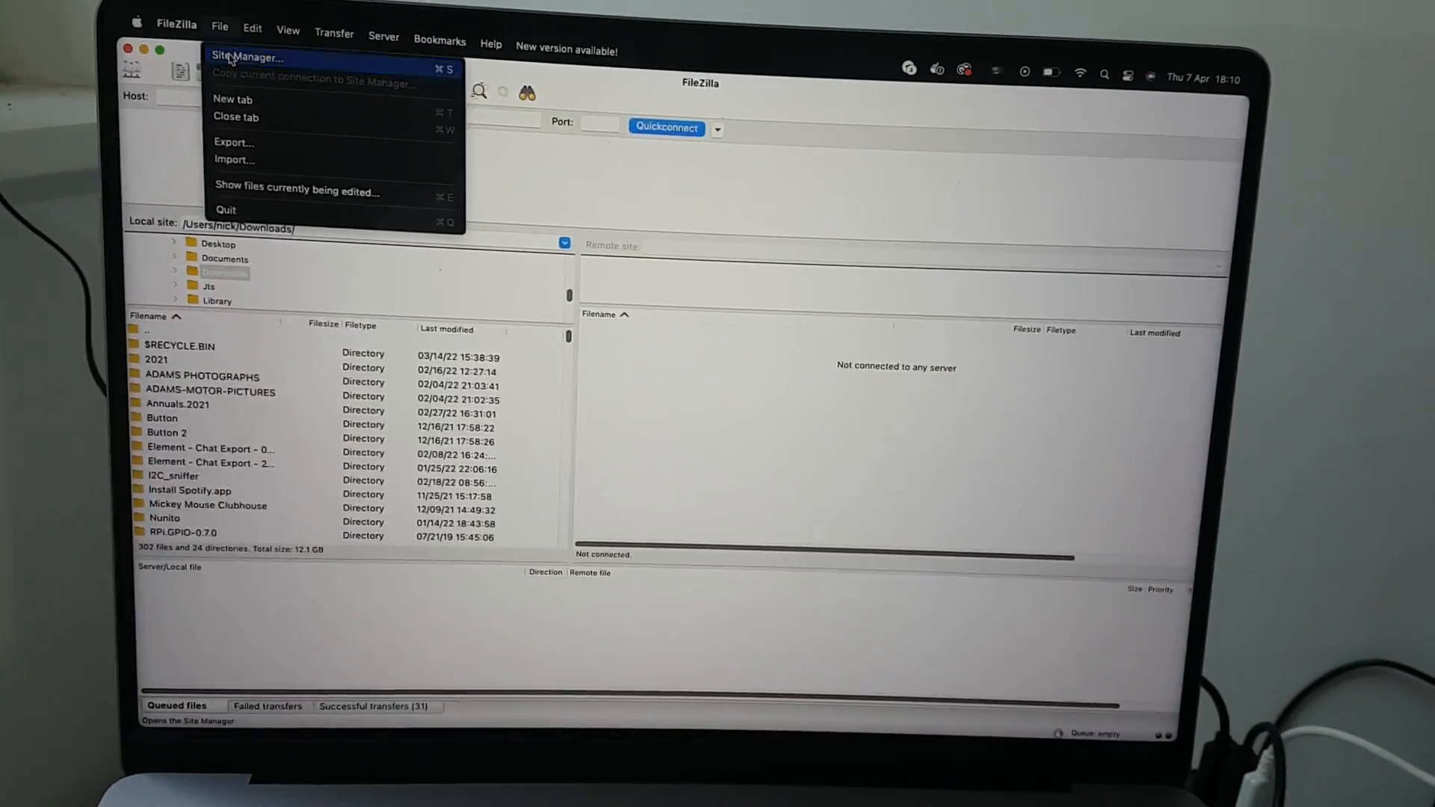
click(247, 57)
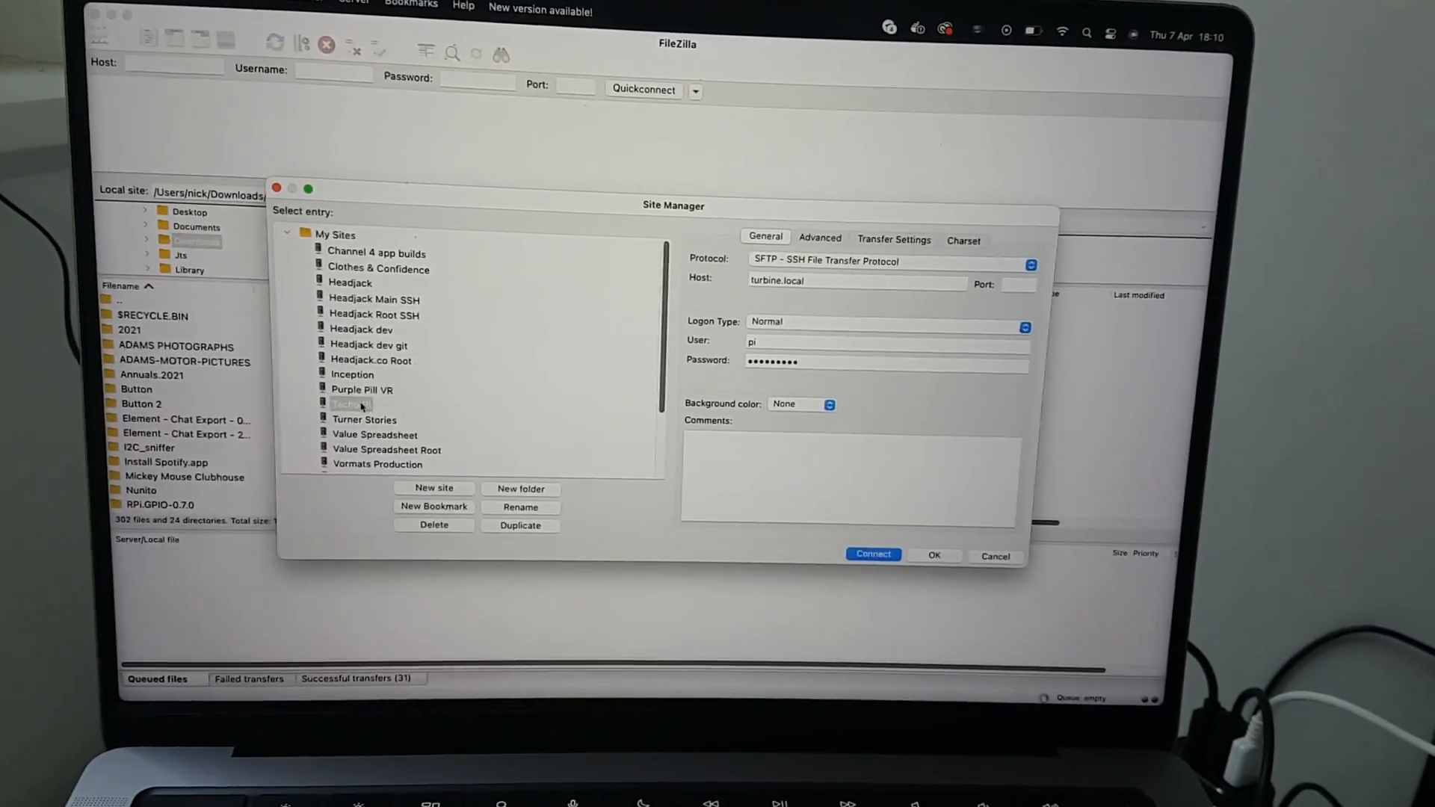
click(871, 555)
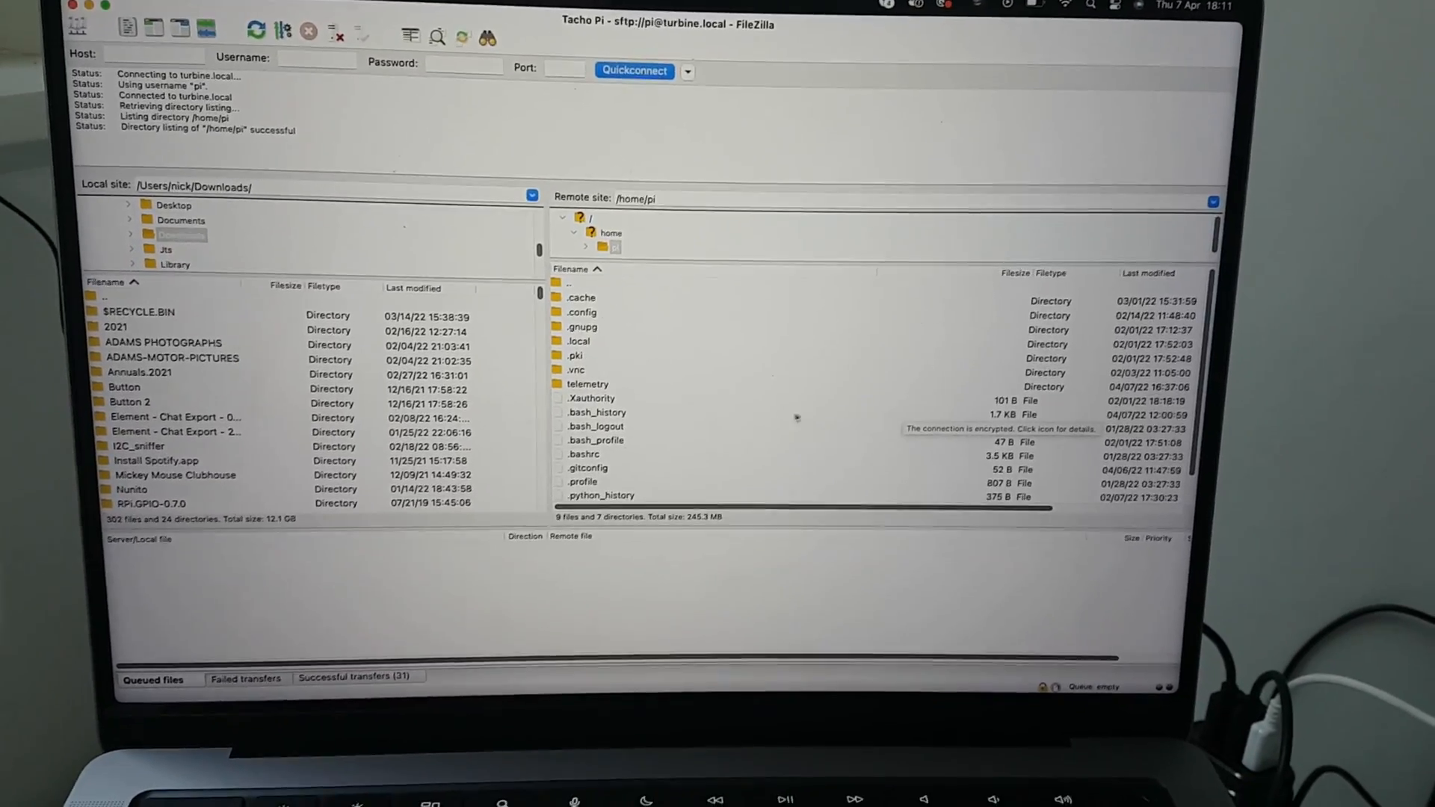
Browse into the Pi's telemetry folder and one of its project subfolders.
double_click(589, 384)
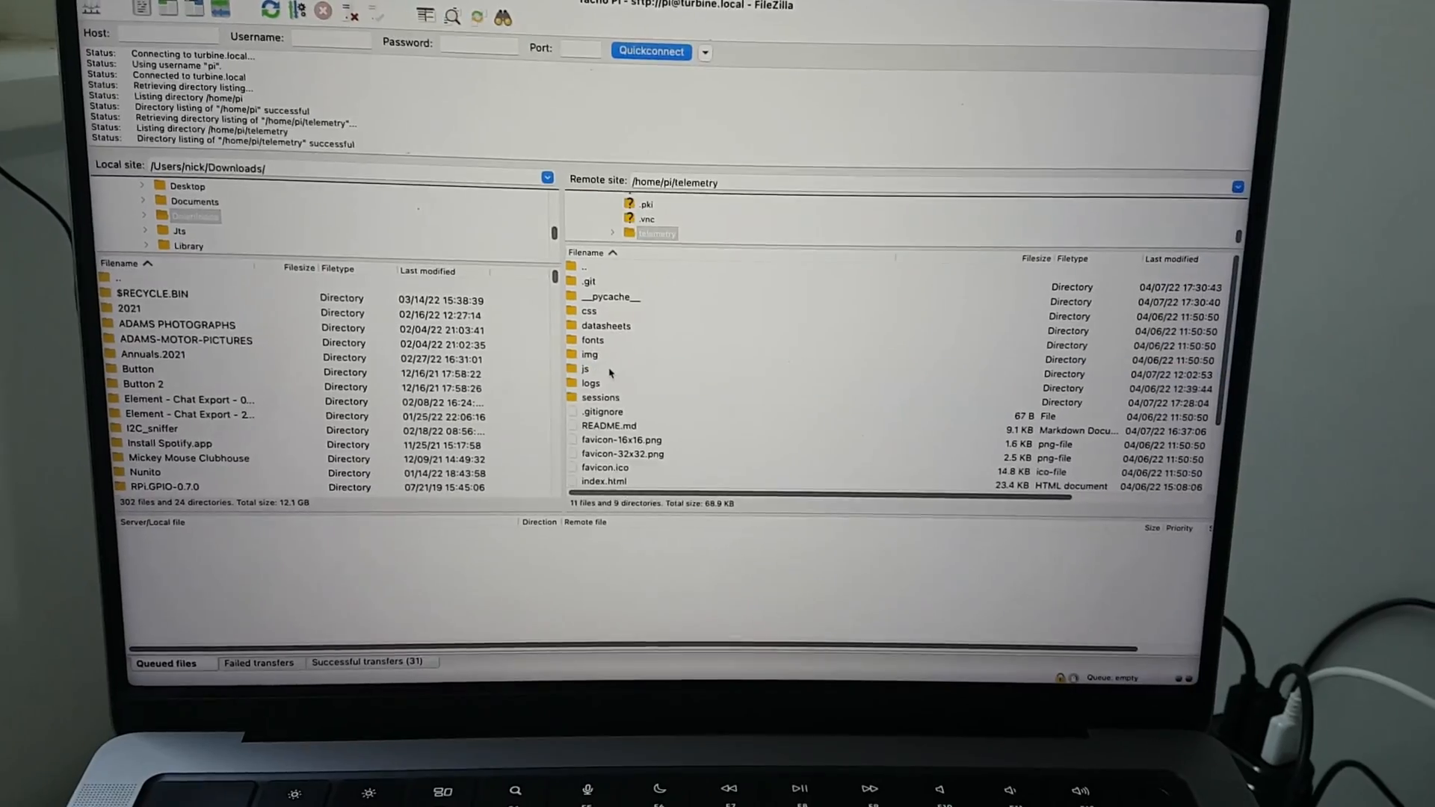
double_click(600, 398)
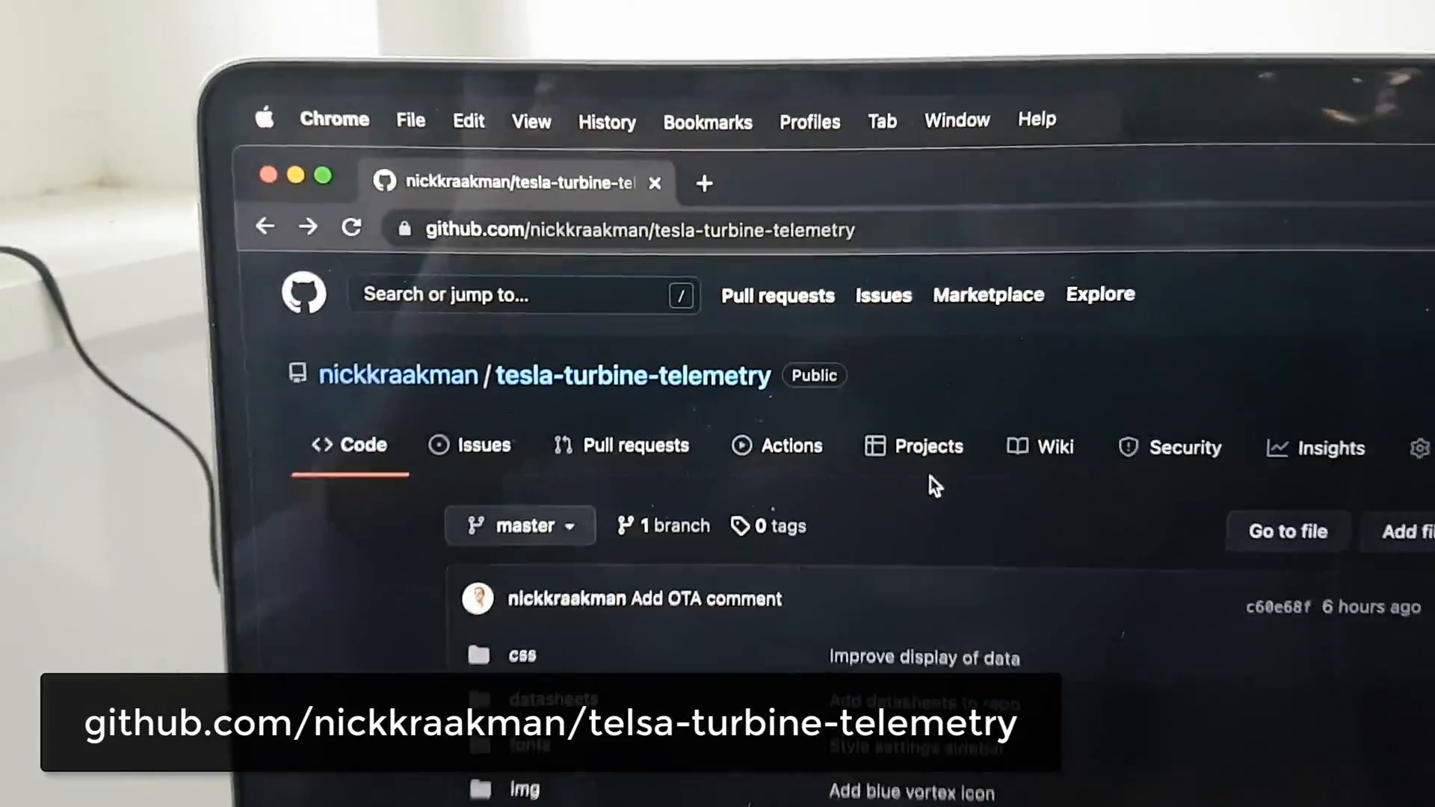
scroll(down, 3)
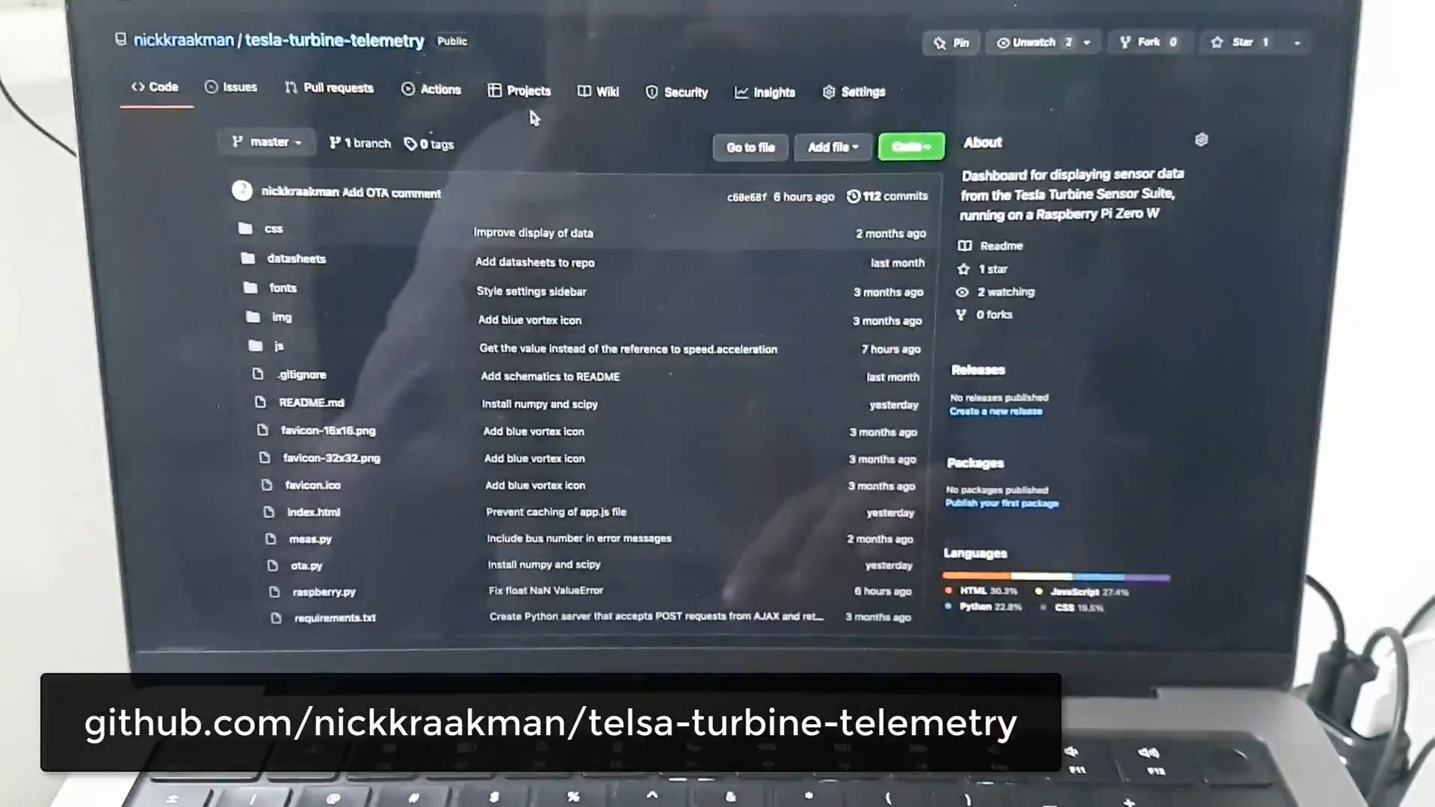
scroll(down, 3)
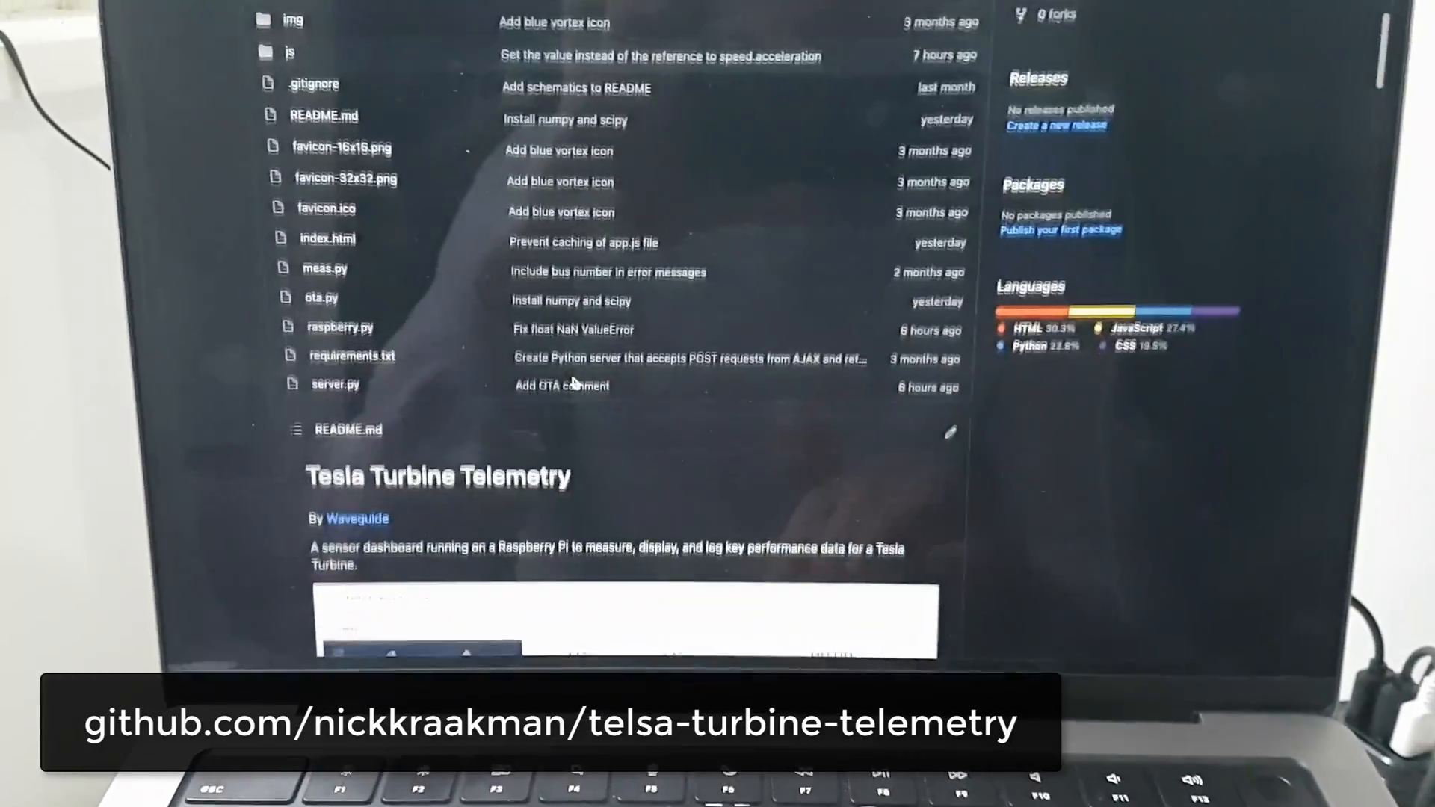
scroll(down, 3)
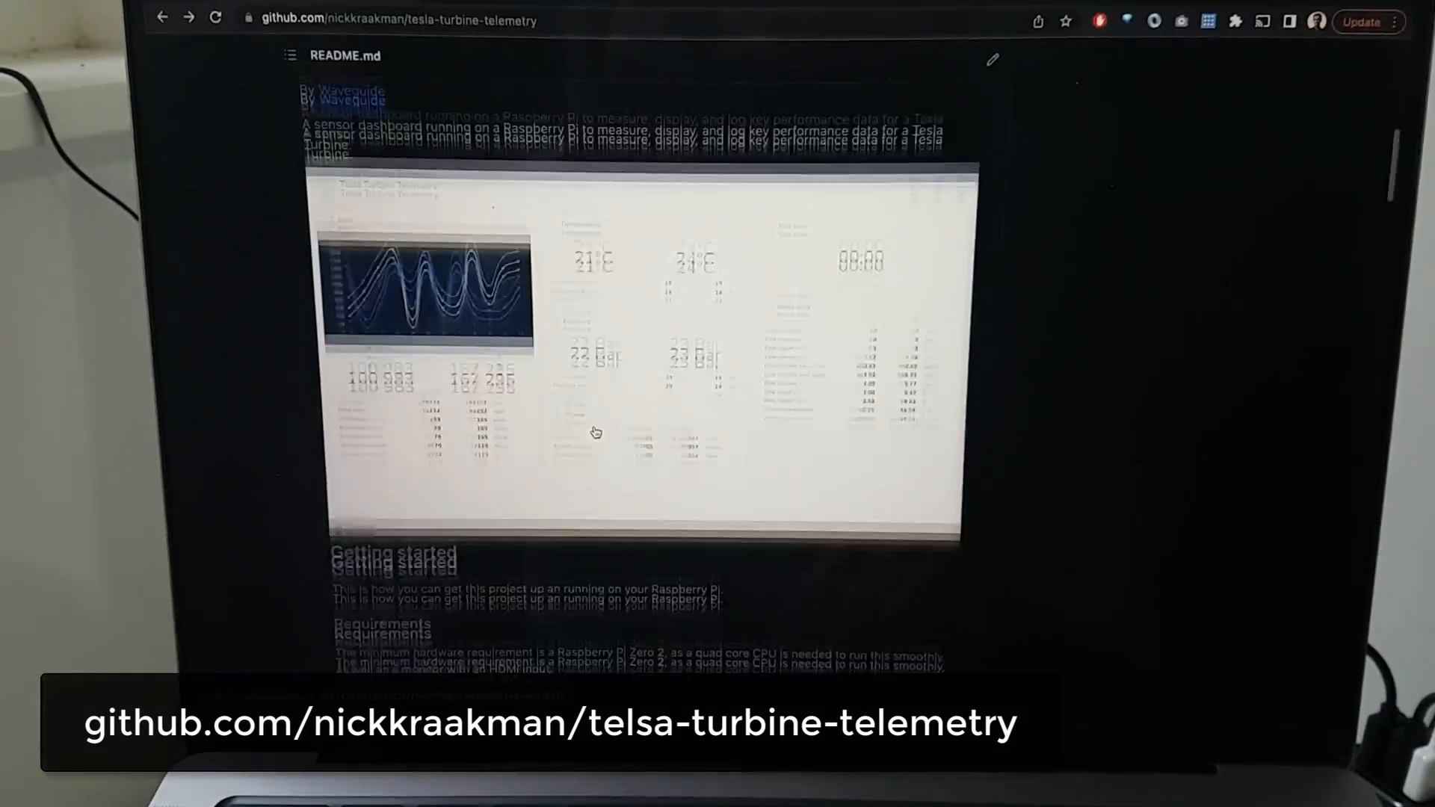
scroll(down, 3)
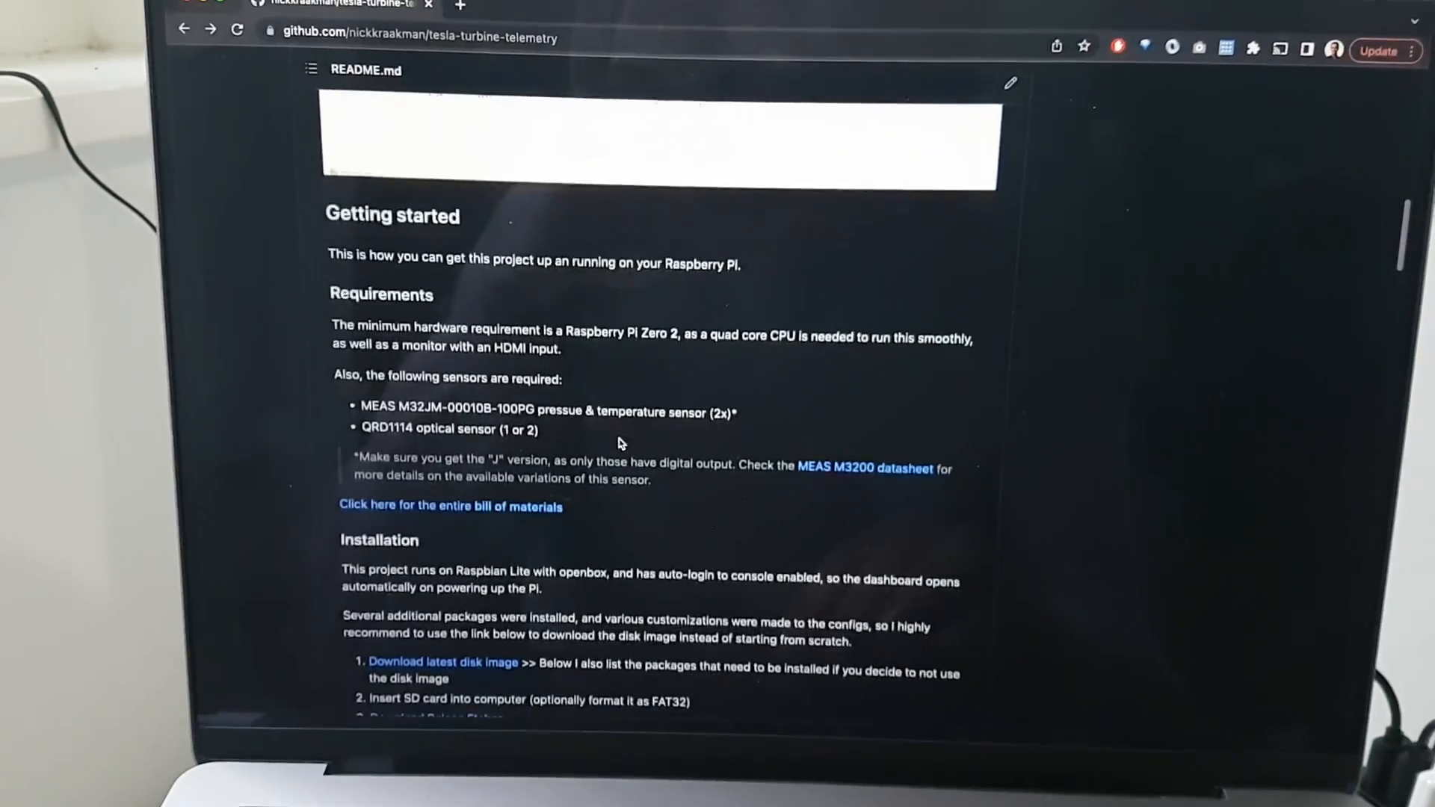
scroll(down, 3)
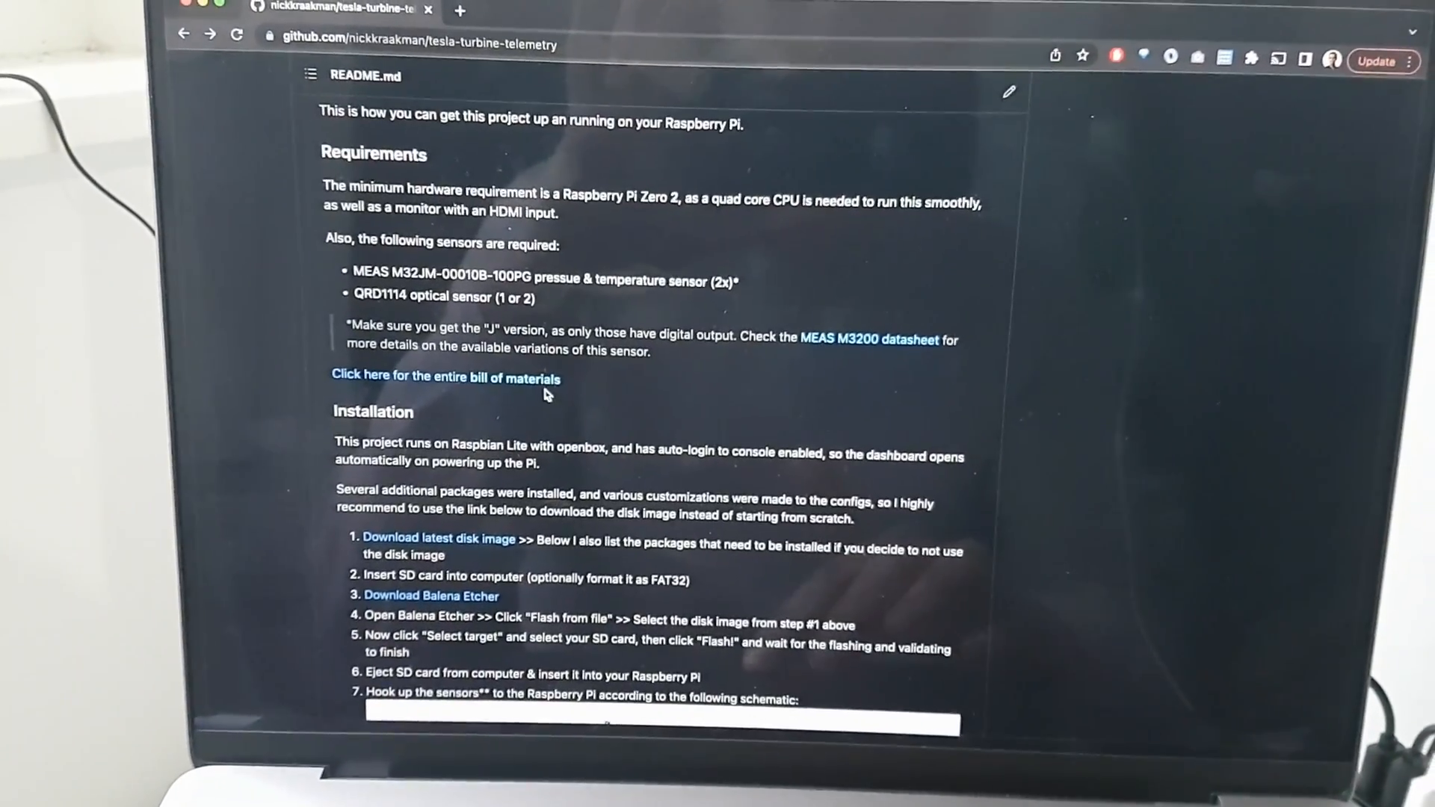
scroll(down, 3)
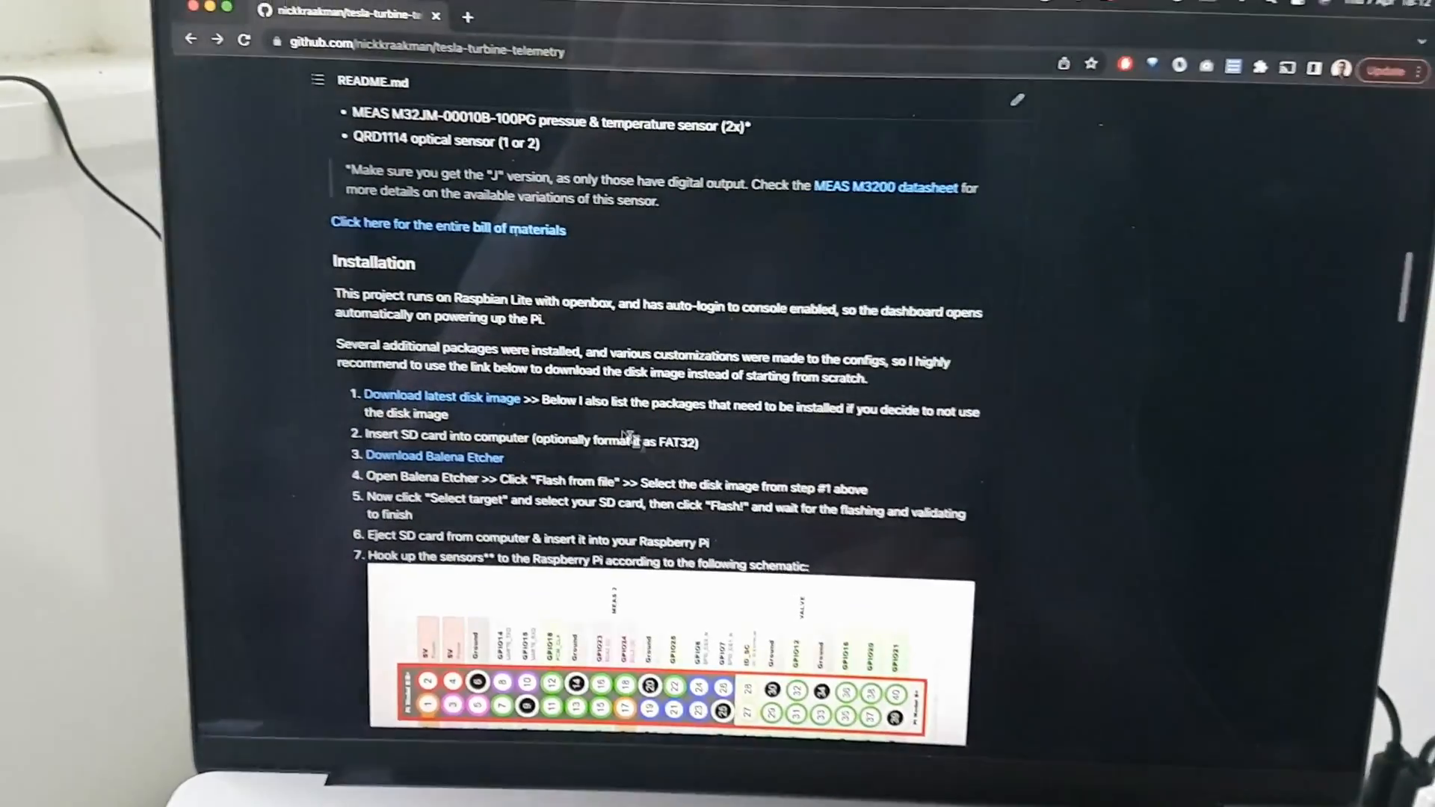
scroll(down, 3)
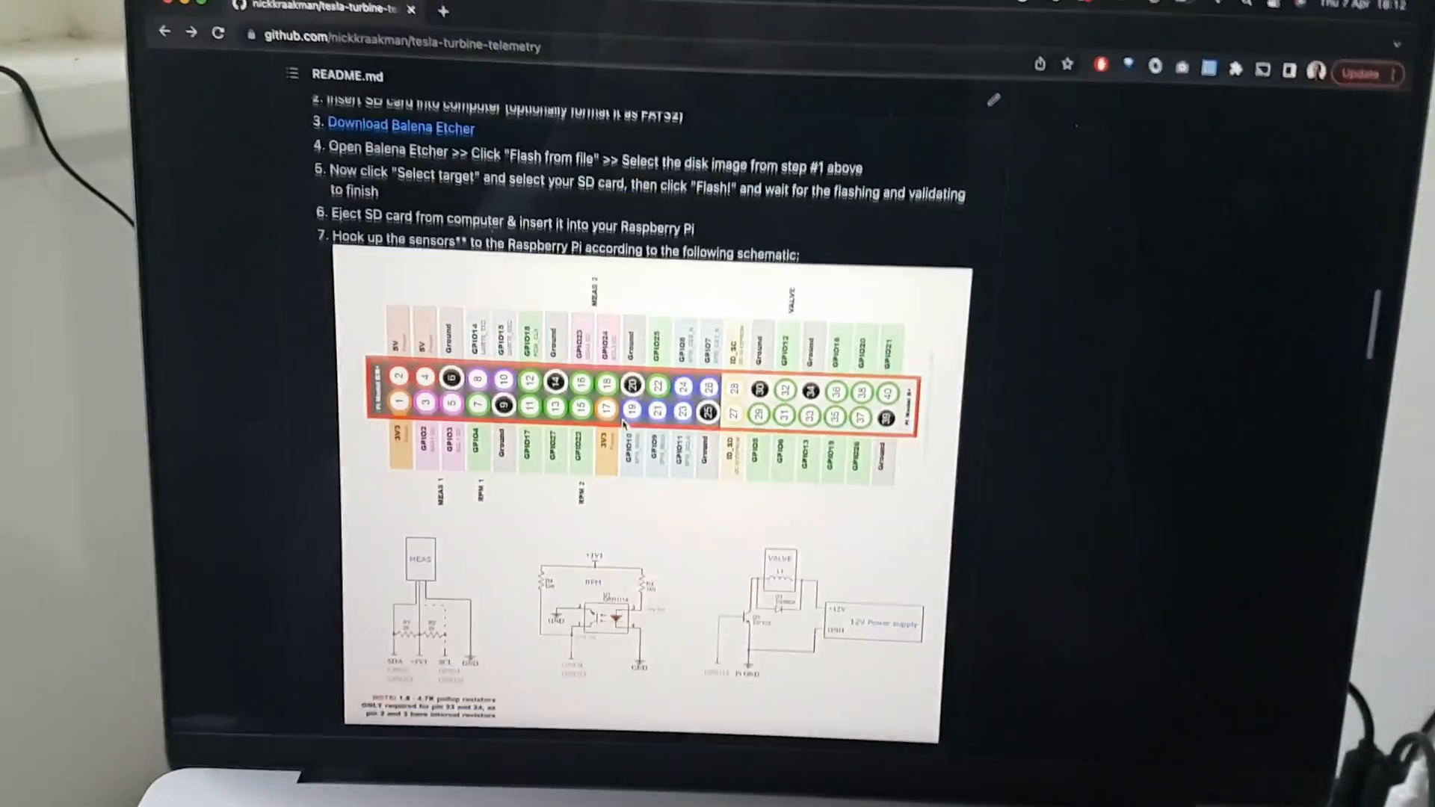
scroll(down, 3)
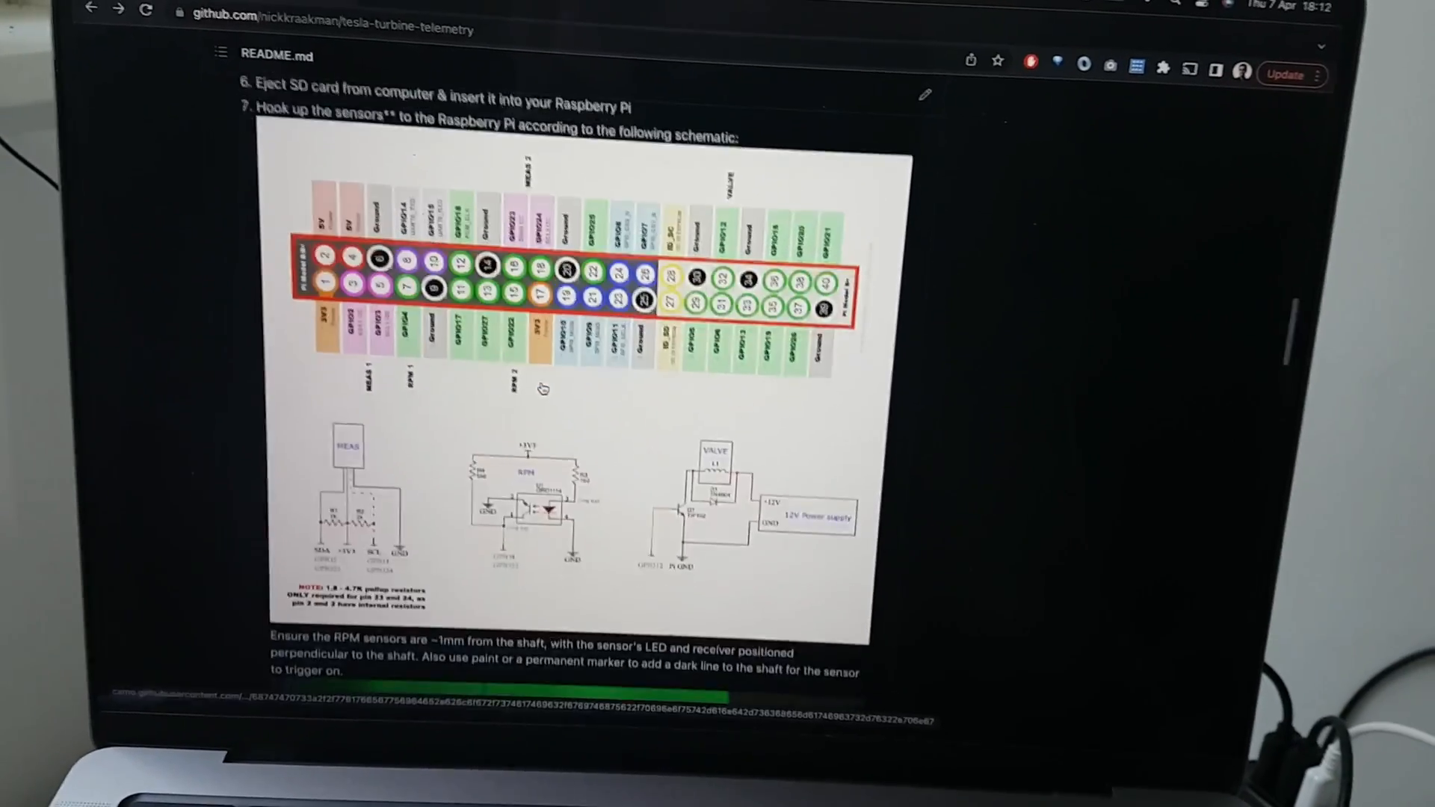
scroll(down, 3)
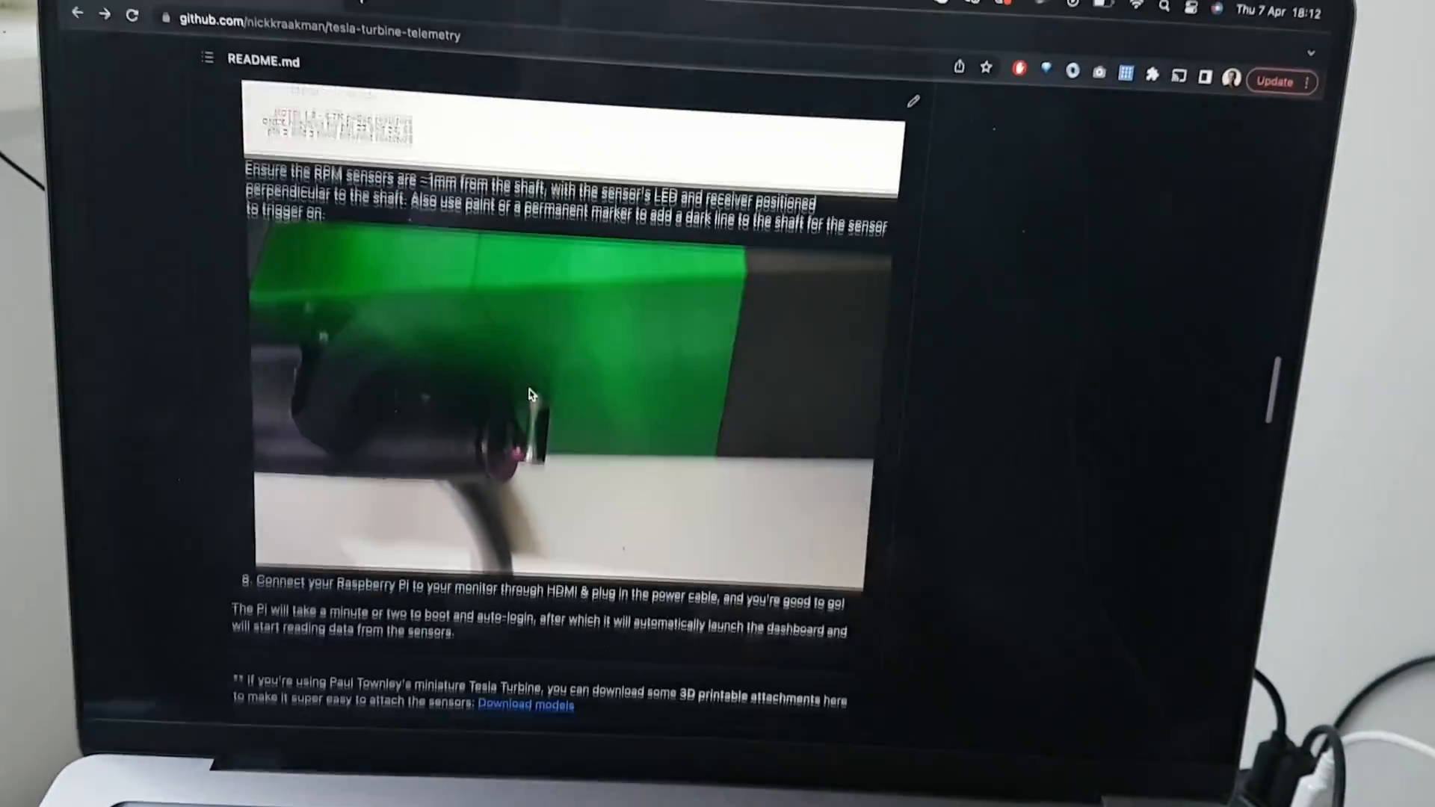
scroll(down, 3)
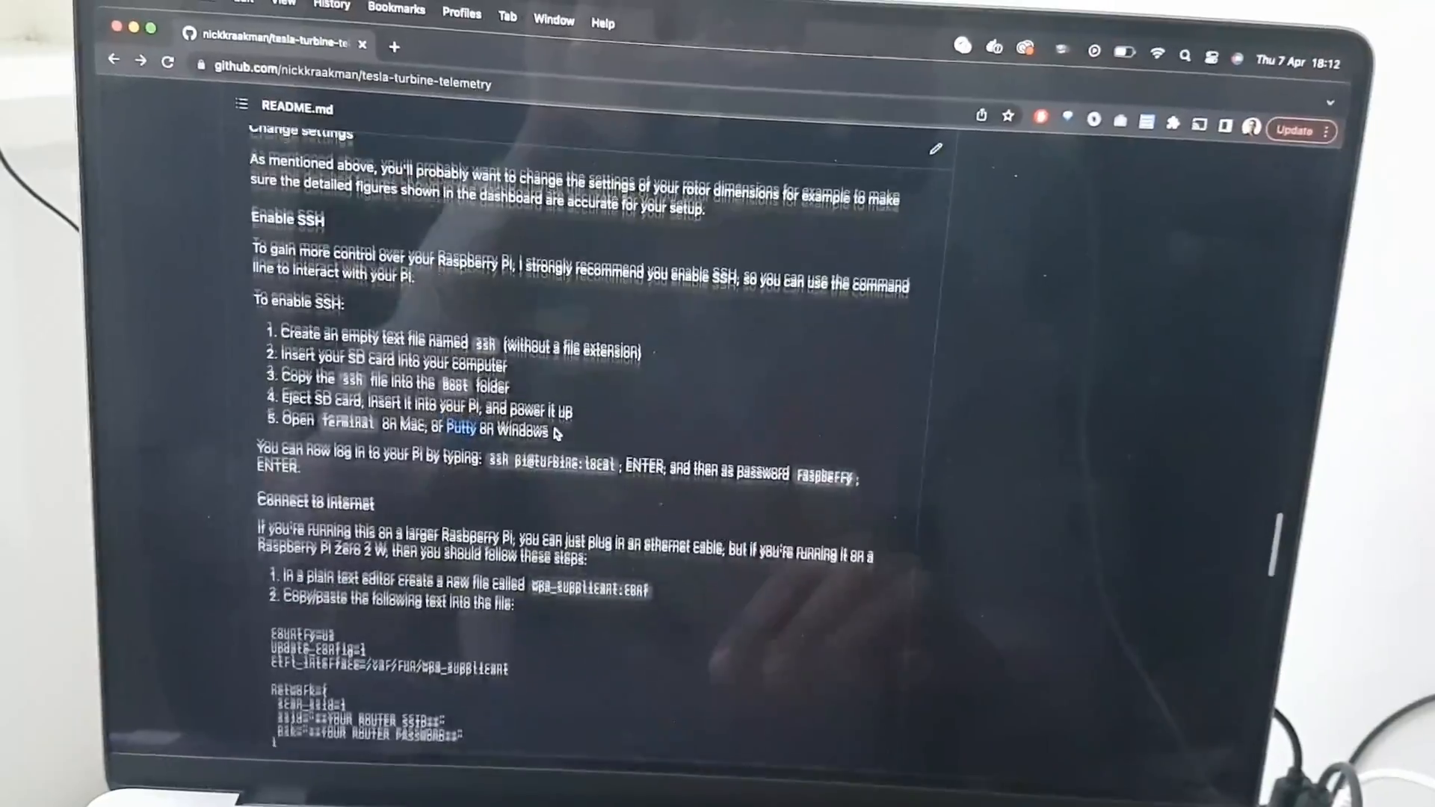
scroll(down, 3)
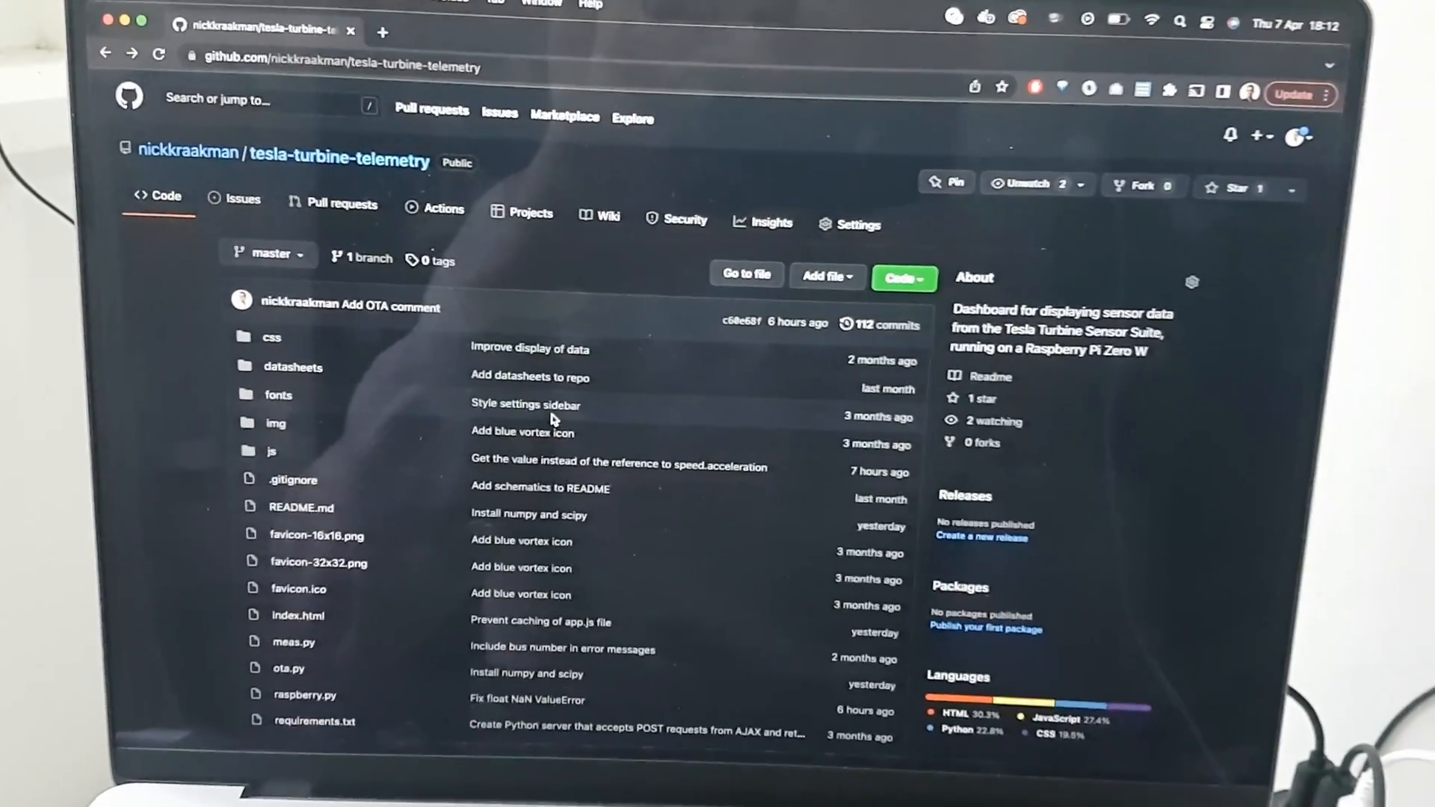
scroll(down, 3)
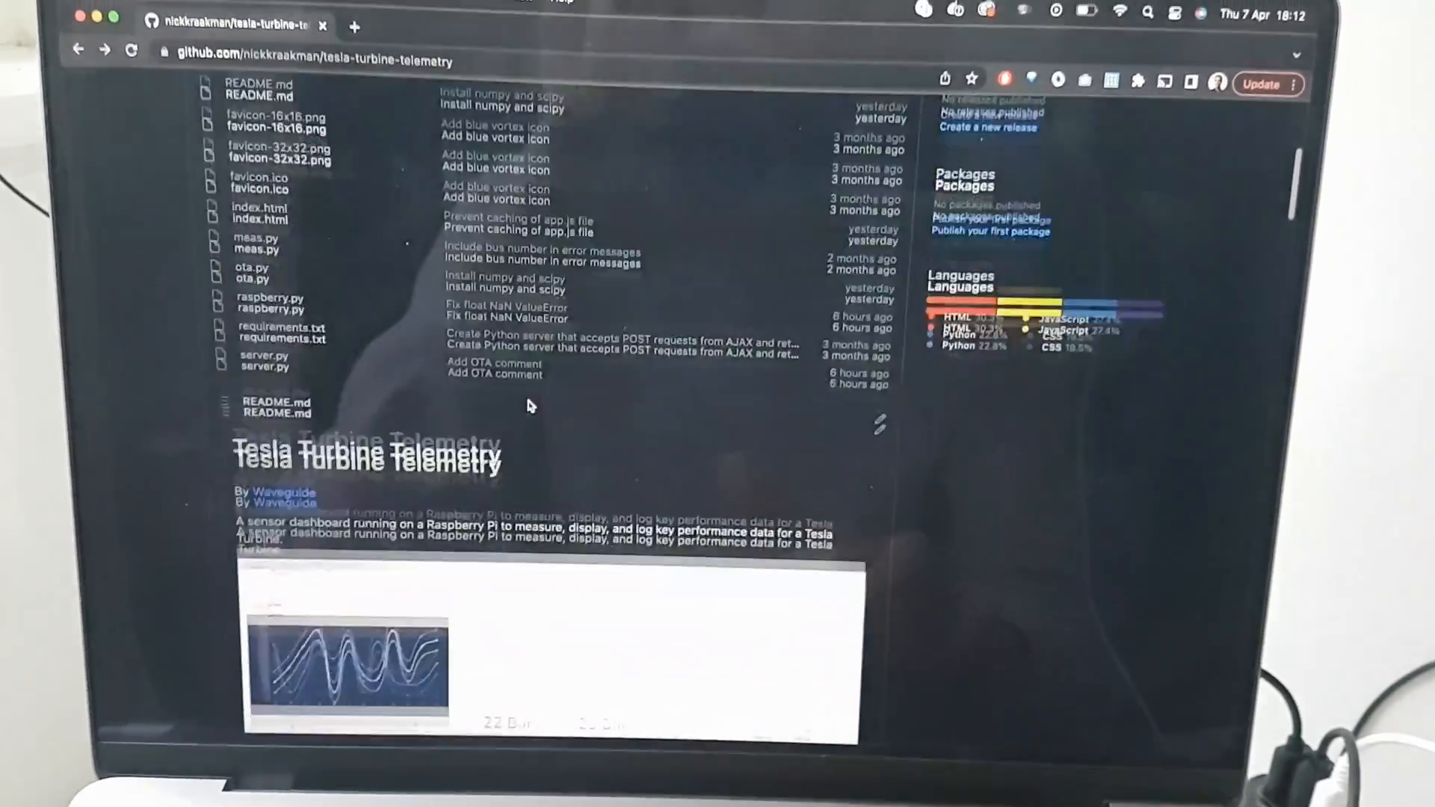
scroll(down, 3)
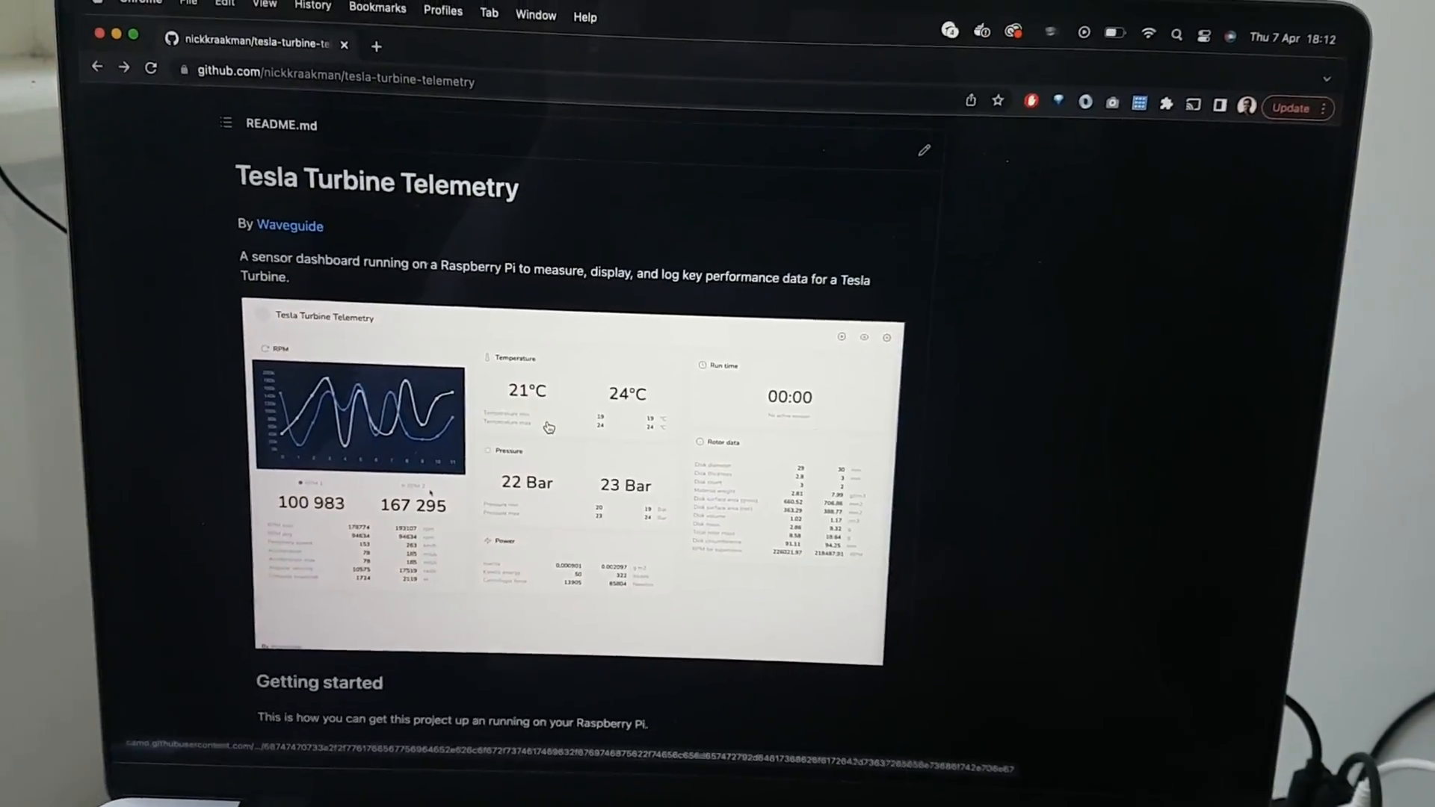